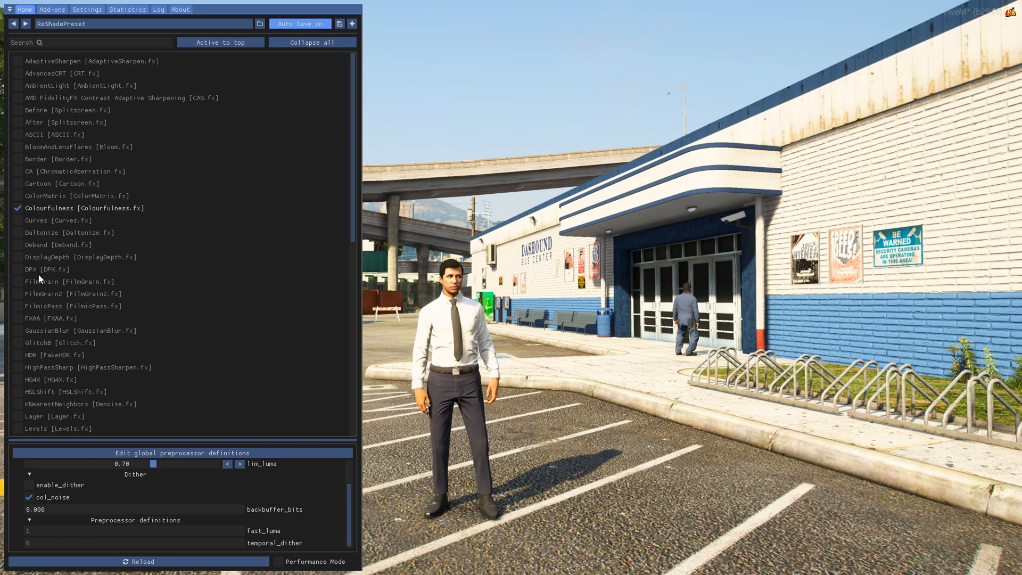
Toggle the Cartoon effect on and off, then download the ReShade 6.2.0 setup
left_click(17, 183)
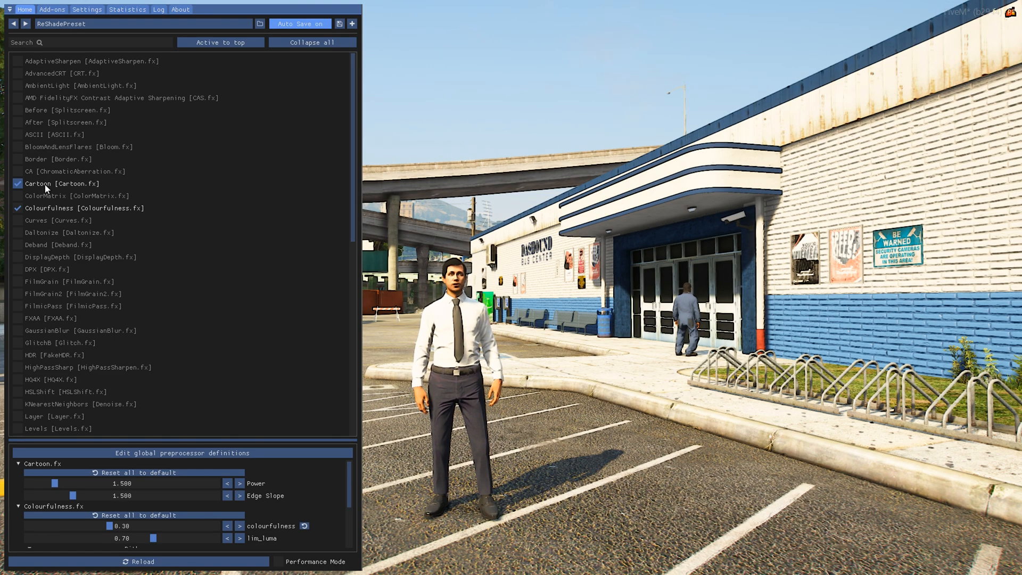
left_click(17, 183)
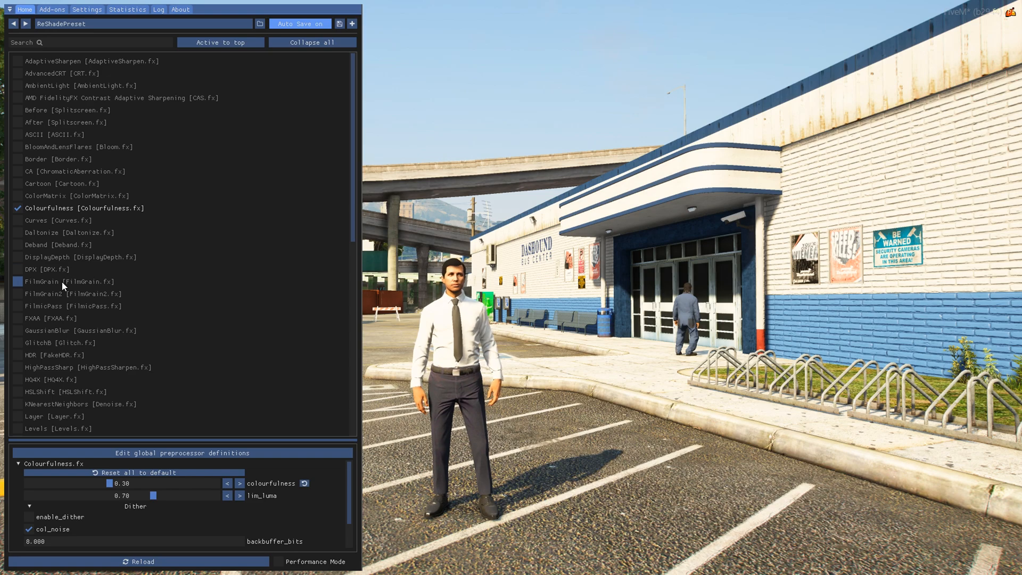
scroll("down", 3)
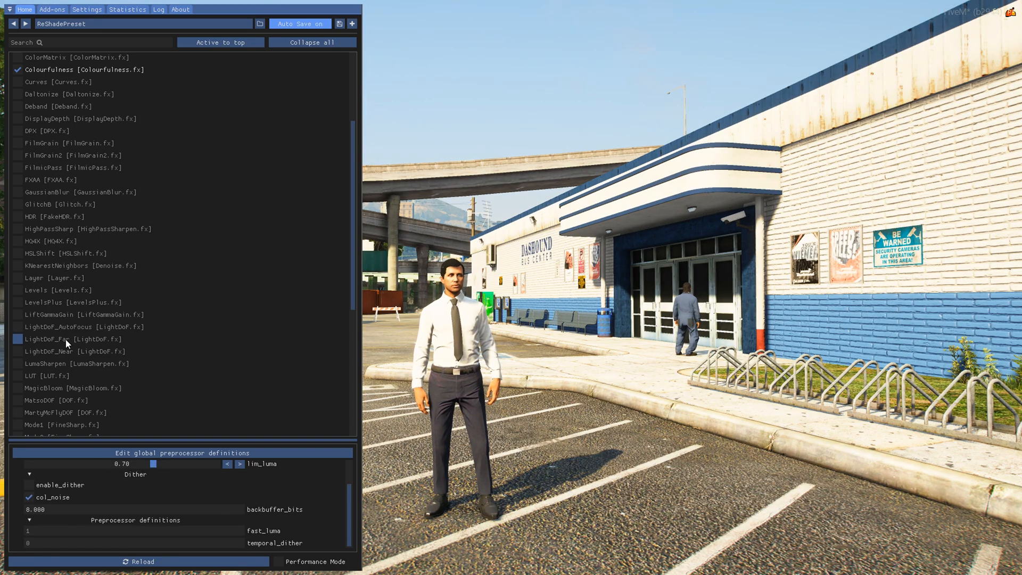
scroll("down", 3)
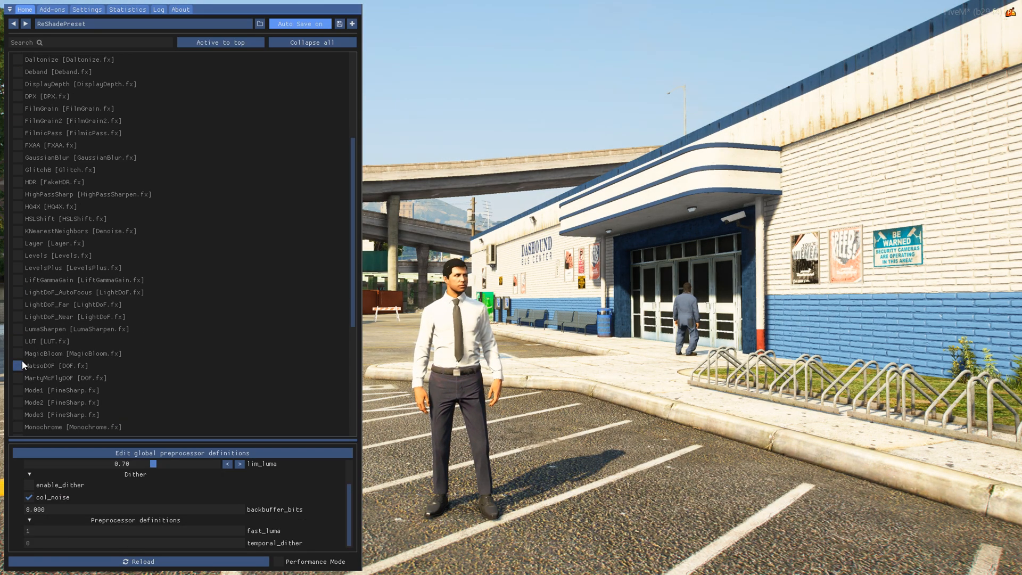
scroll("up", 3)
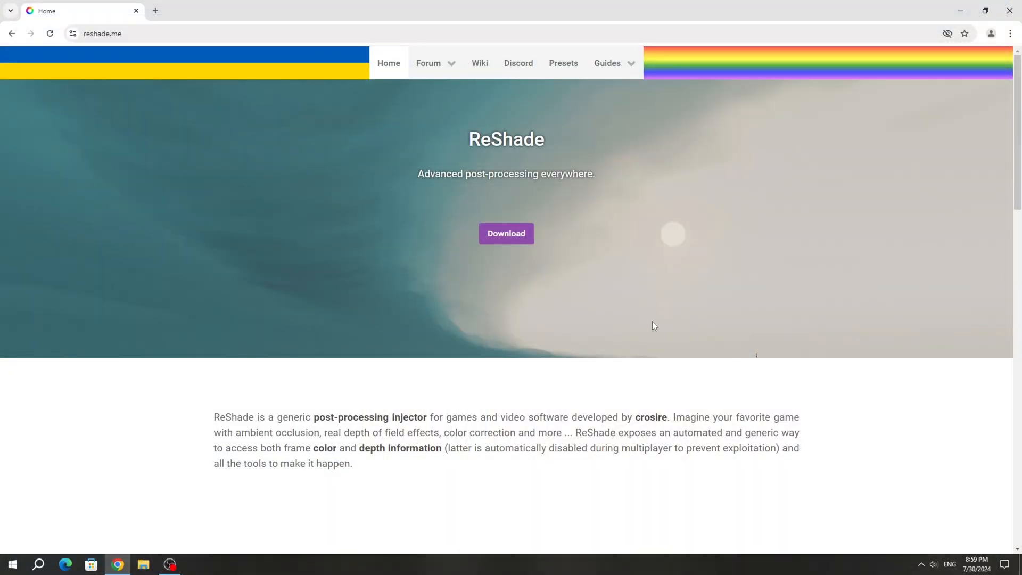
left_click(506, 233)
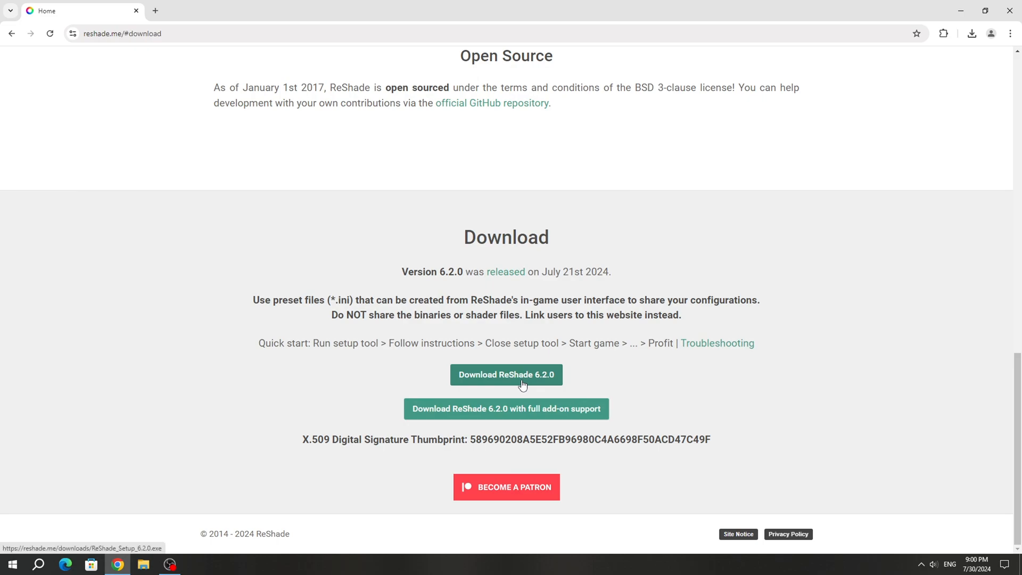
left_click(505, 375)
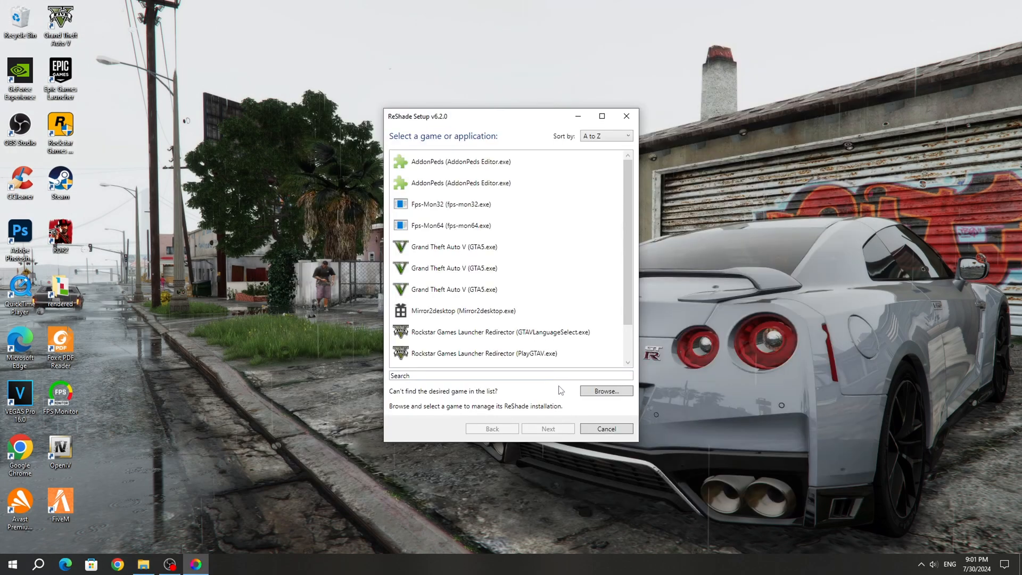
Browse into the Grand Theft Auto V folder and pick GTA5.exe as the target game
left_click(605, 390)
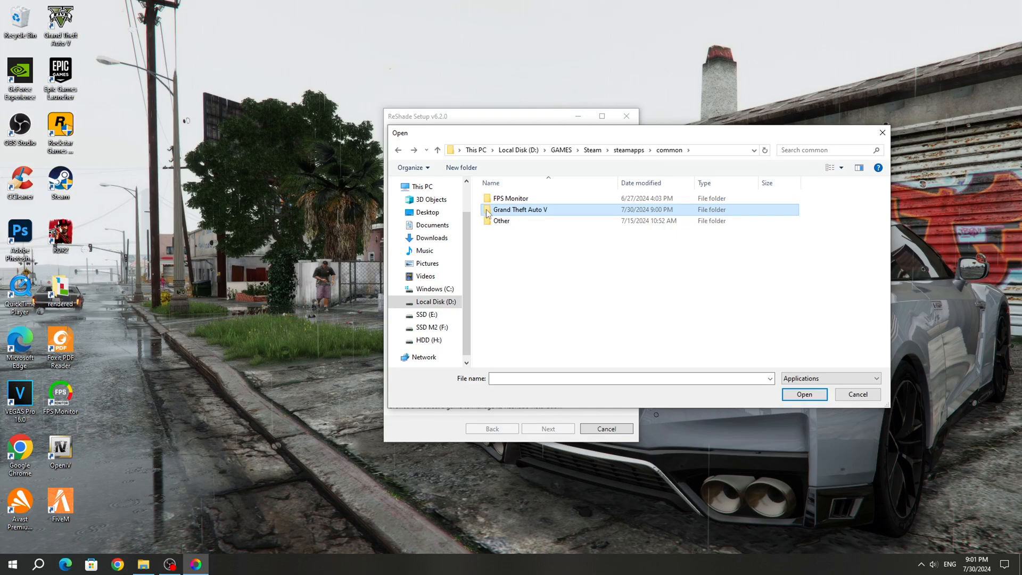
double_click(520, 209)
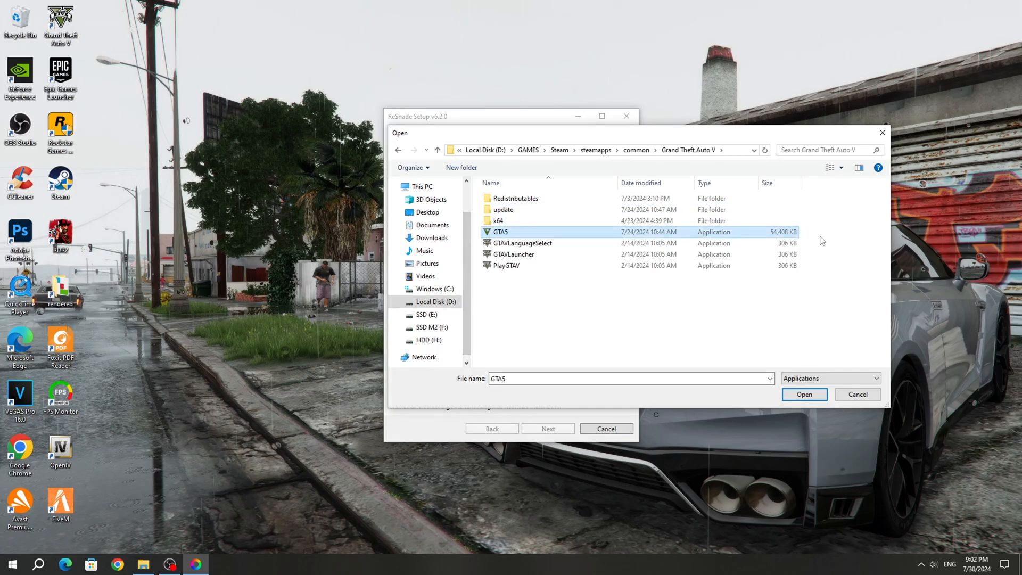
mouse_move(807, 240)
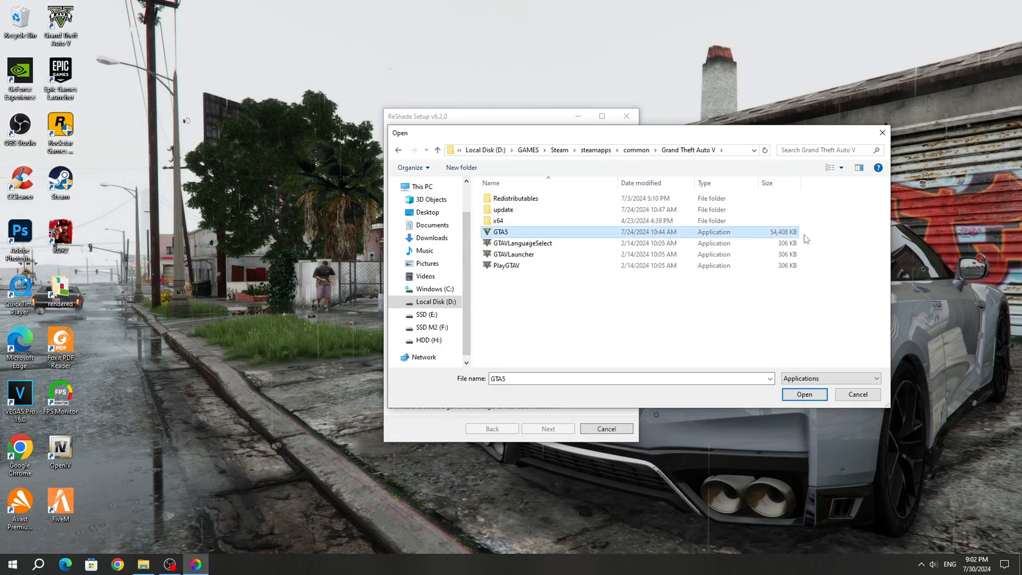
mouse_move(807, 236)
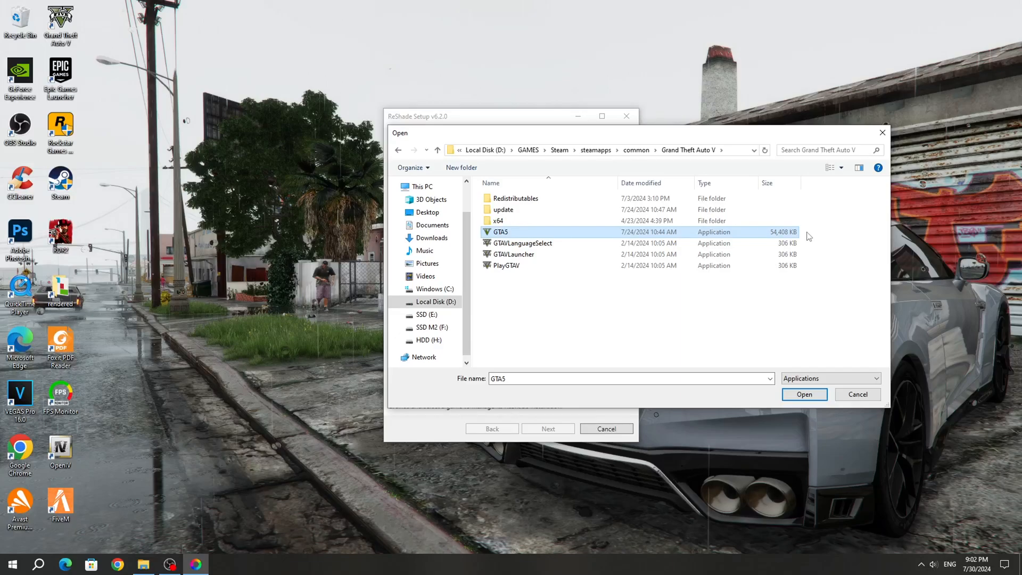
mouse_move(842, 345)
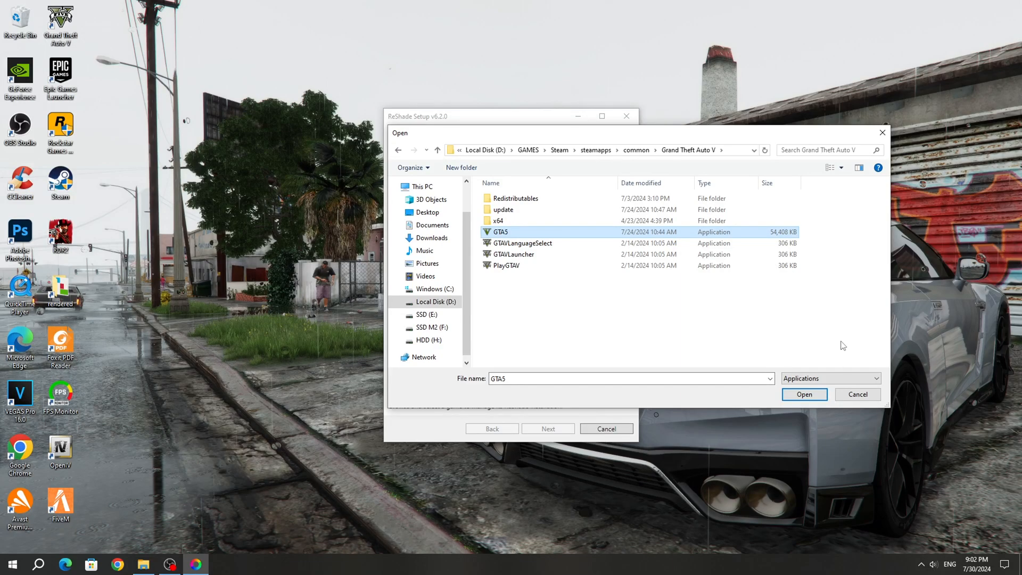
left_click(803, 394)
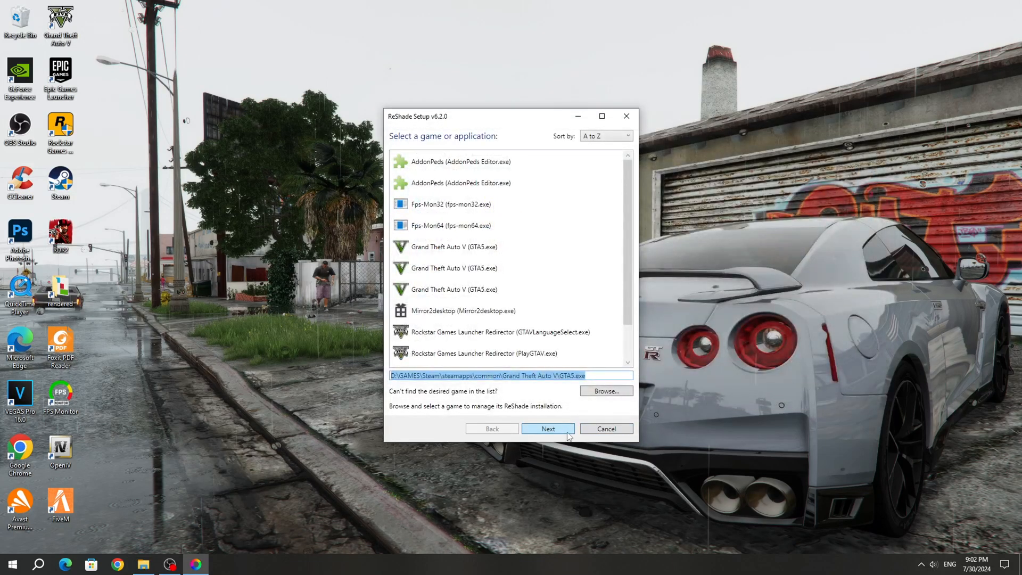
Install ReShade with DirectX 10/11/12 and the Legacy effects ticked
left_click(547, 428)
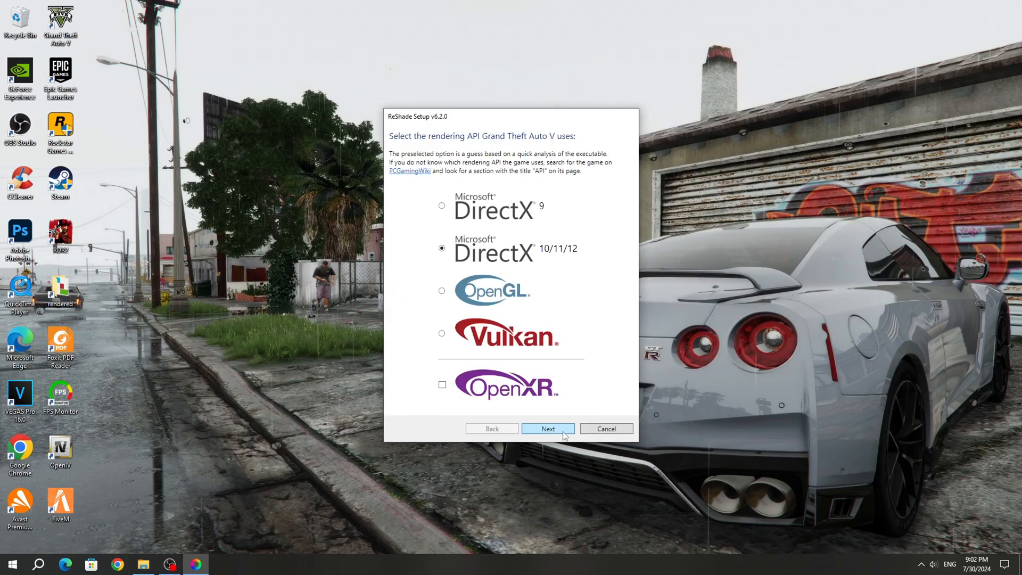
mouse_move(581, 393)
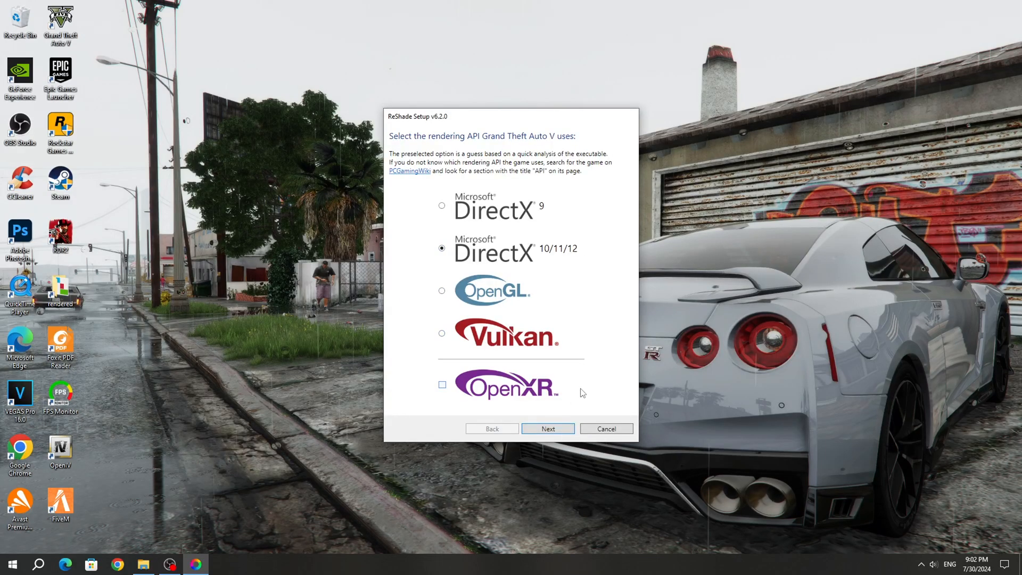
left_click(547, 428)
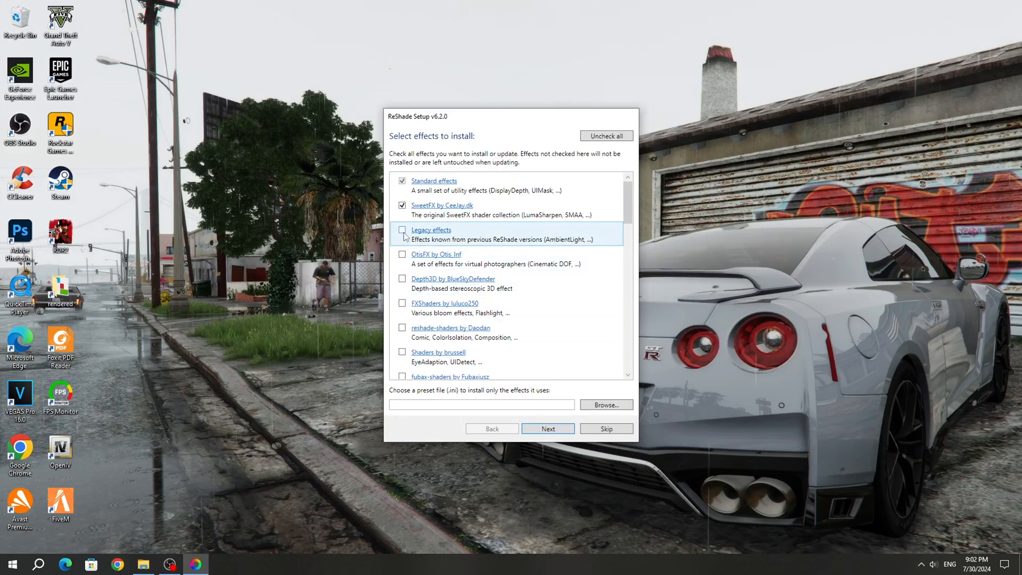
left_click(402, 229)
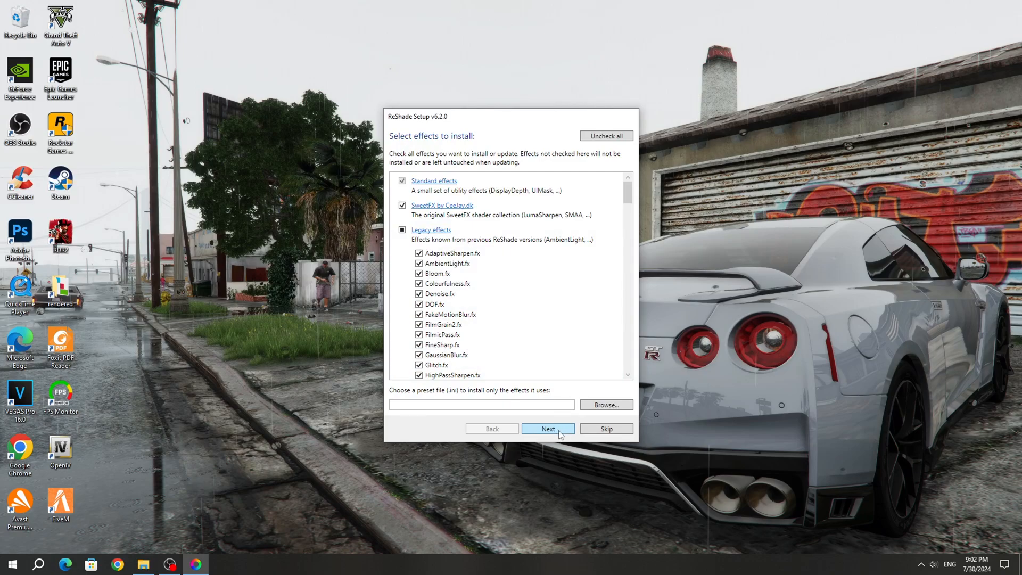
left_click(548, 428)
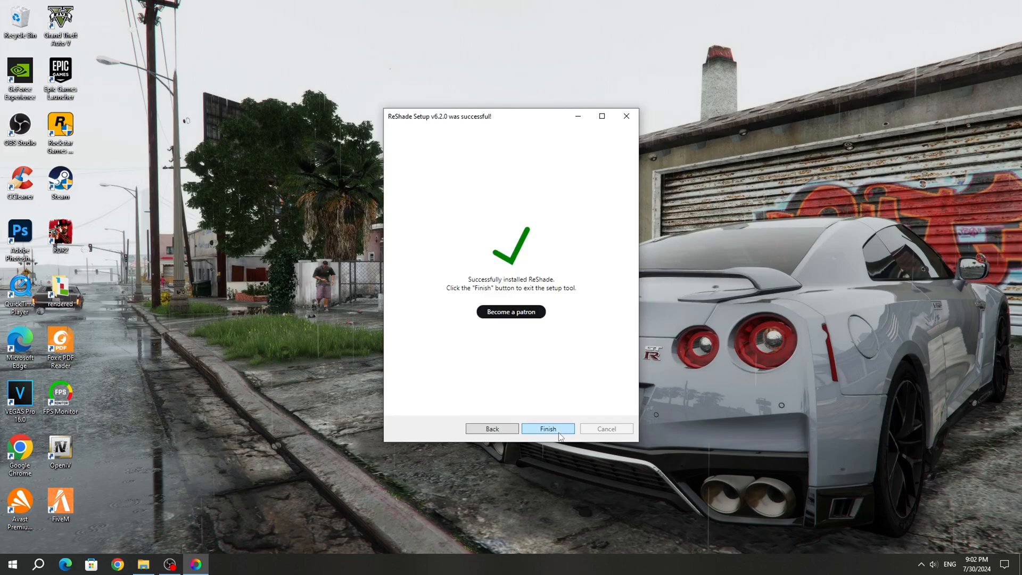
mouse_move(559, 432)
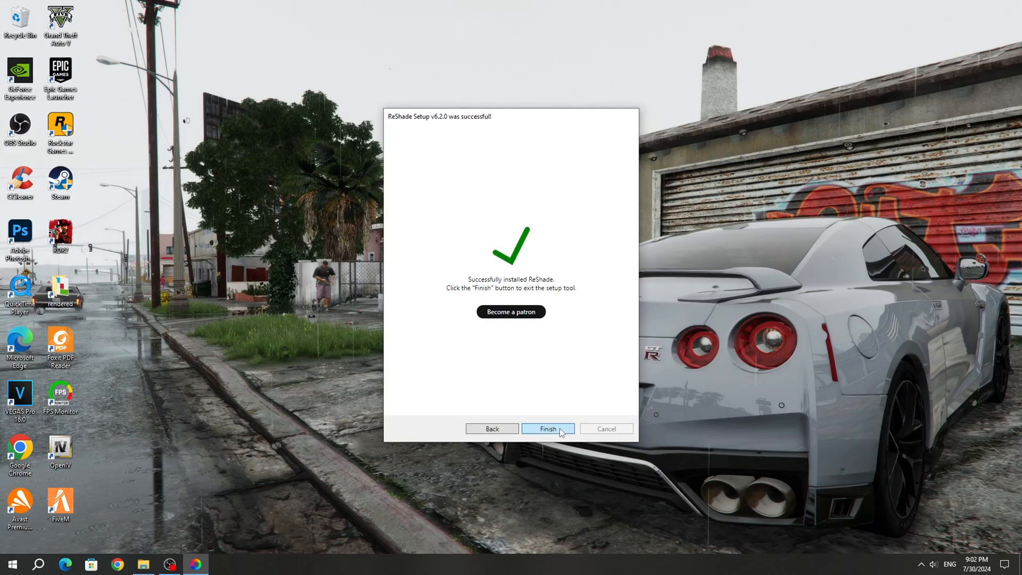
Finish setup, open the GTA V folder, and add a new folder in FiveM Application Data
left_click(547, 428)
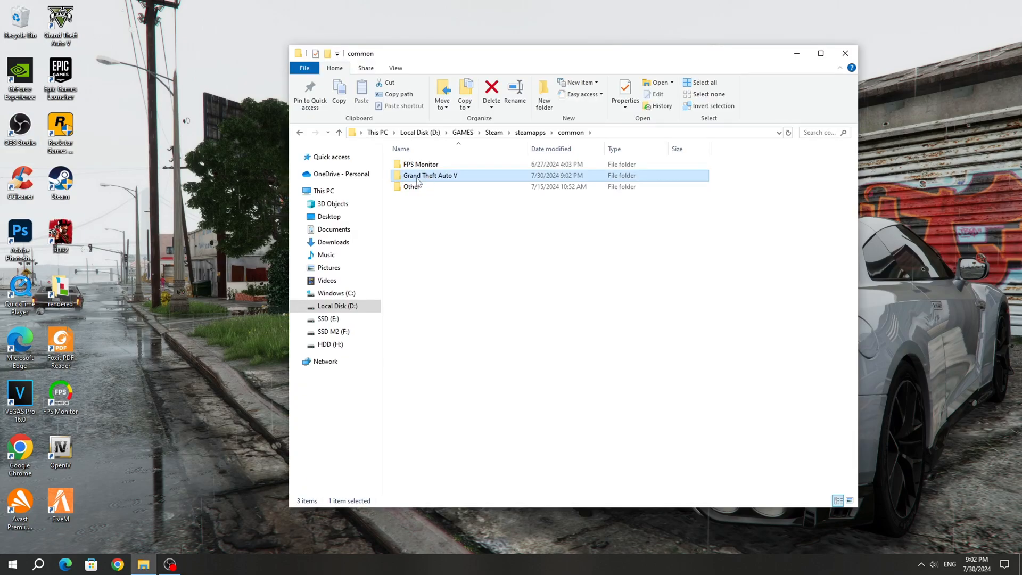
double_click(430, 176)
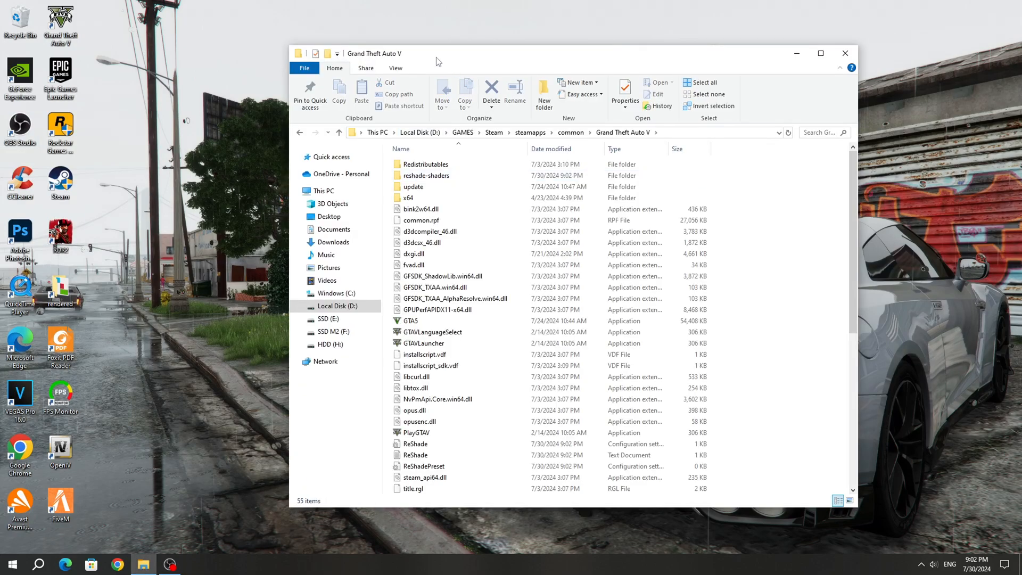
right_click(59, 506)
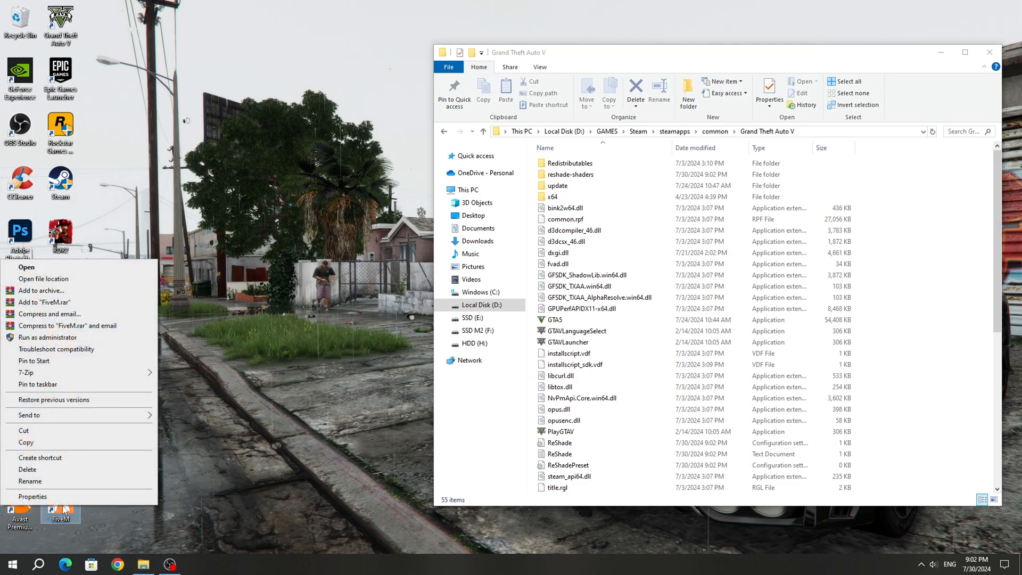
mouse_move(62, 290)
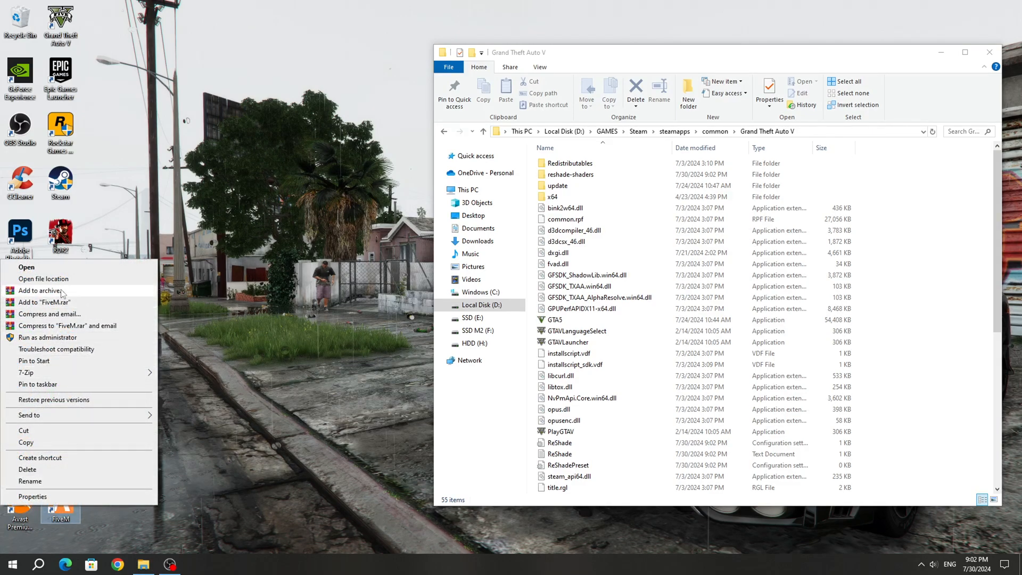
left_click(43, 279)
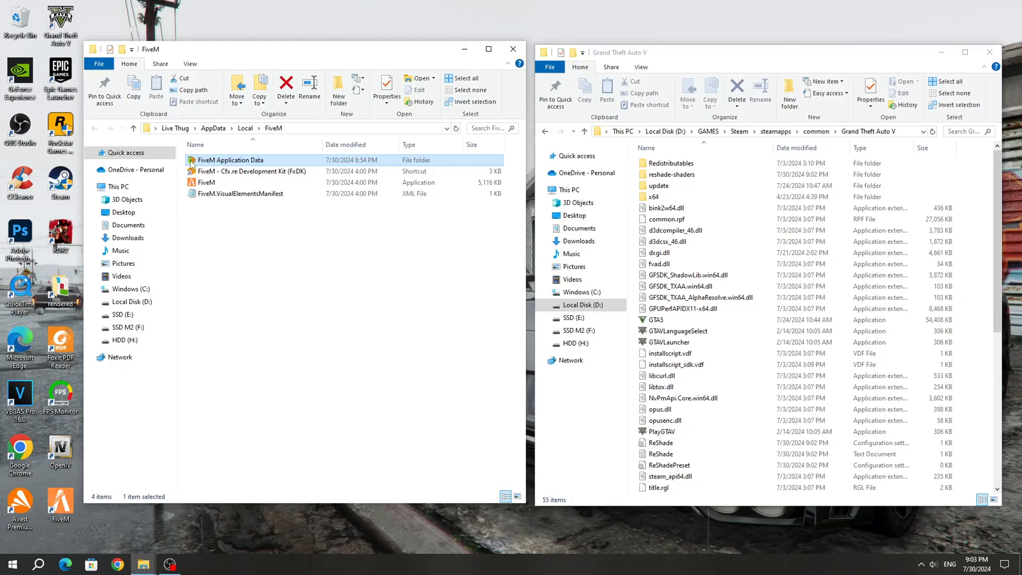
double_click(229, 159)
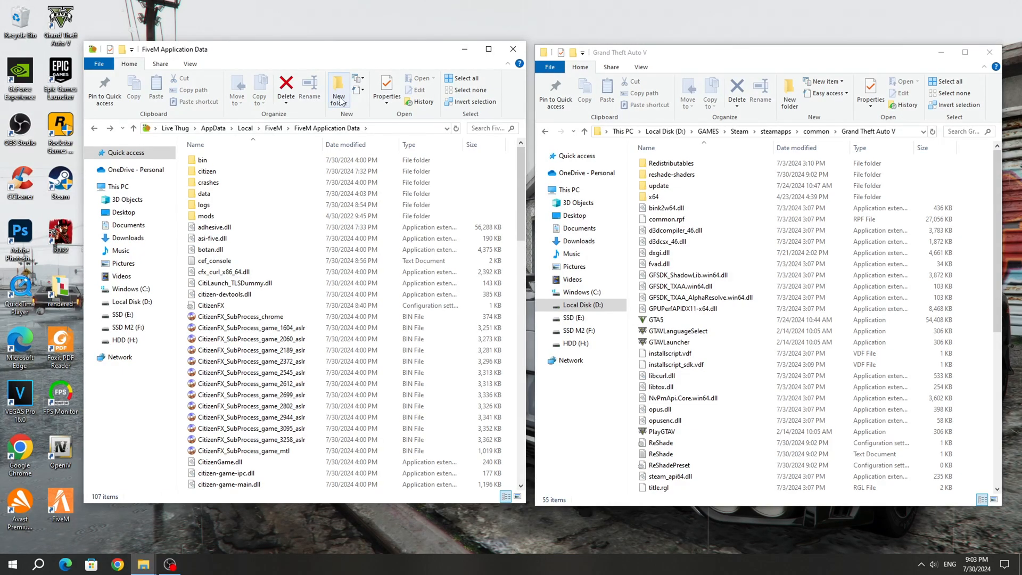
left_click(337, 88)
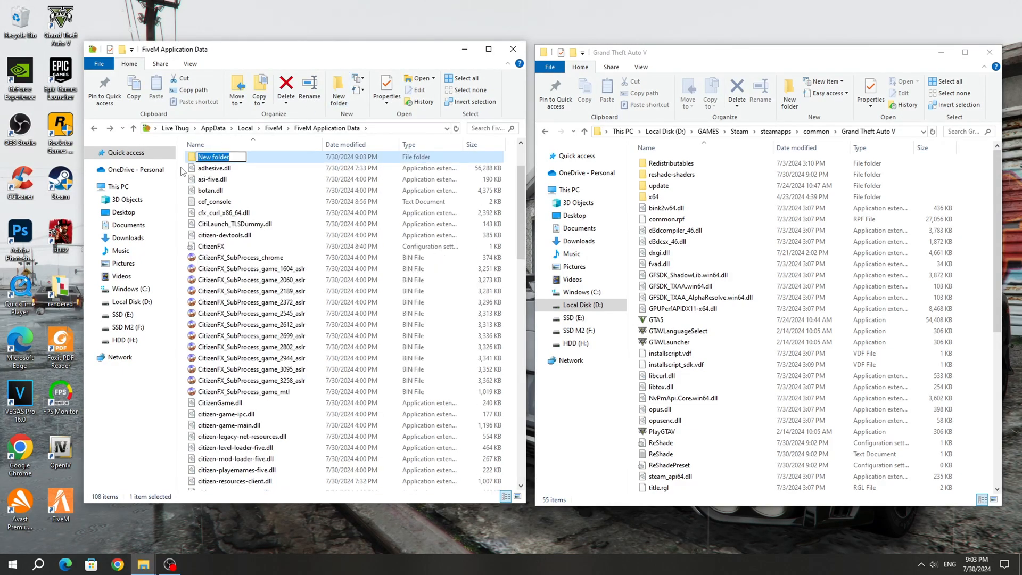
Name the new folder 'plugins' and open it
type("p")
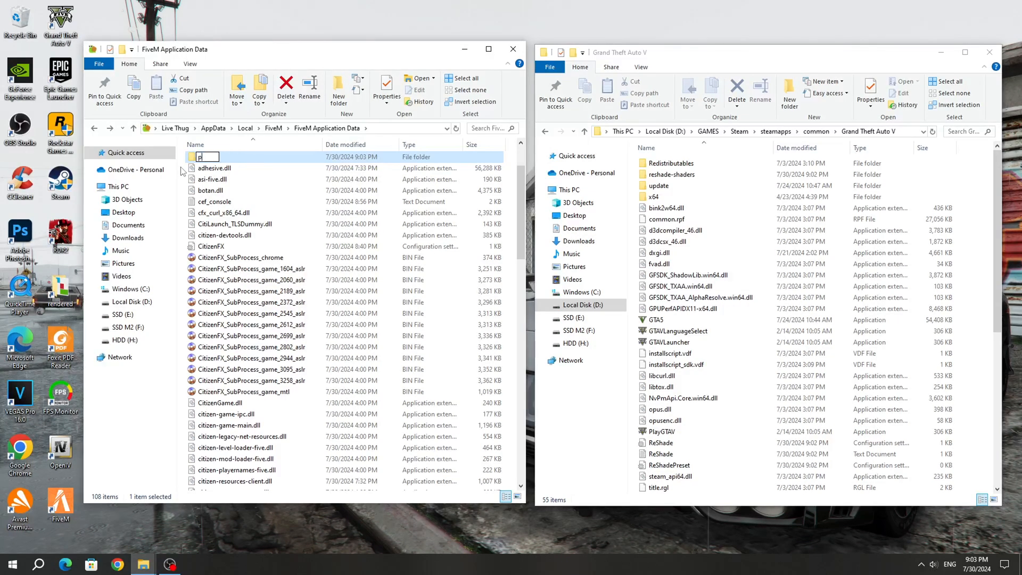
type("plugins")
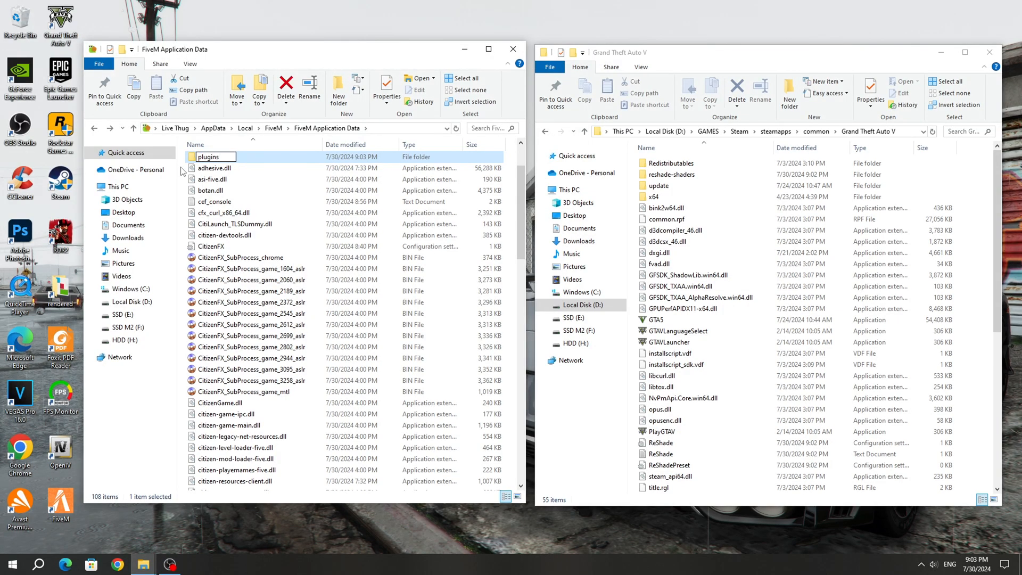
scroll("up", 3)
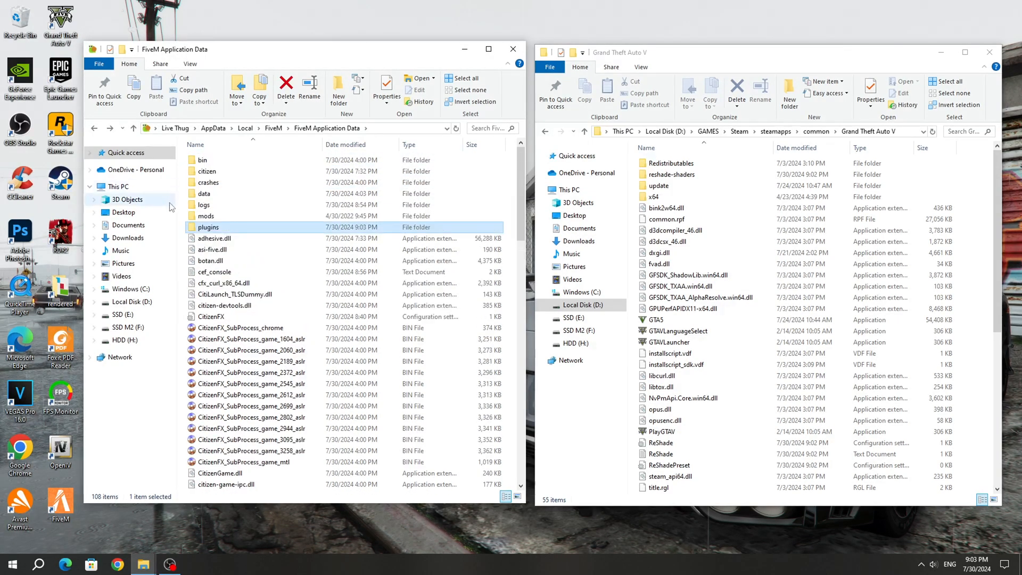
double_click(207, 227)
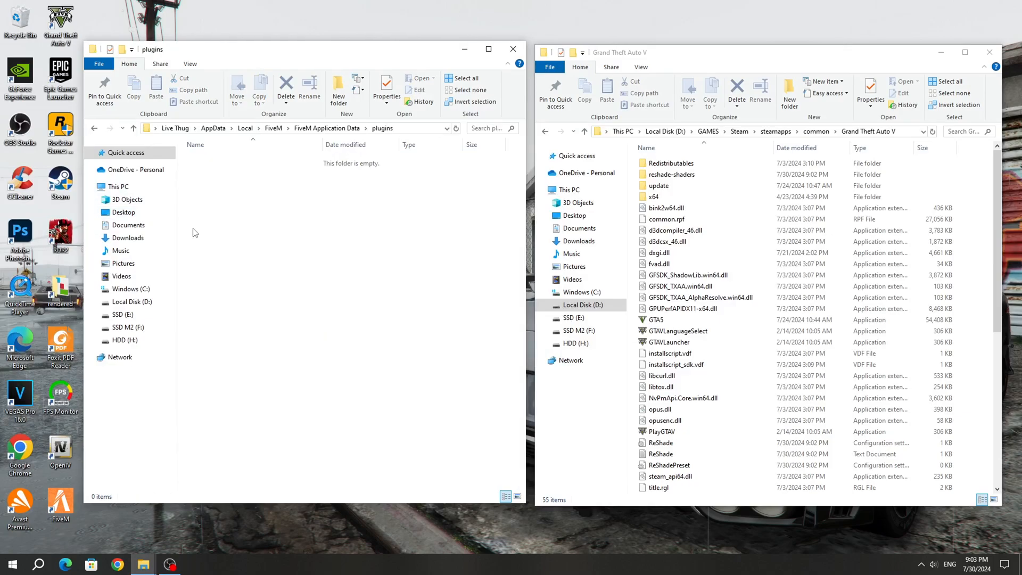
Paste reshade-shaders and dxgi.dll from the game folder into plugins
left_click(658, 186)
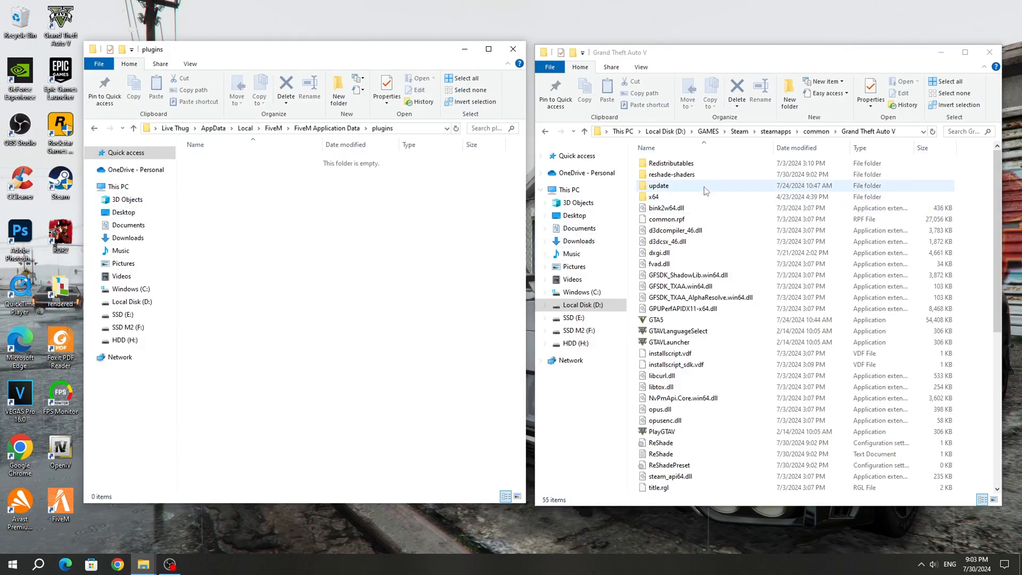
right_click(670, 174)
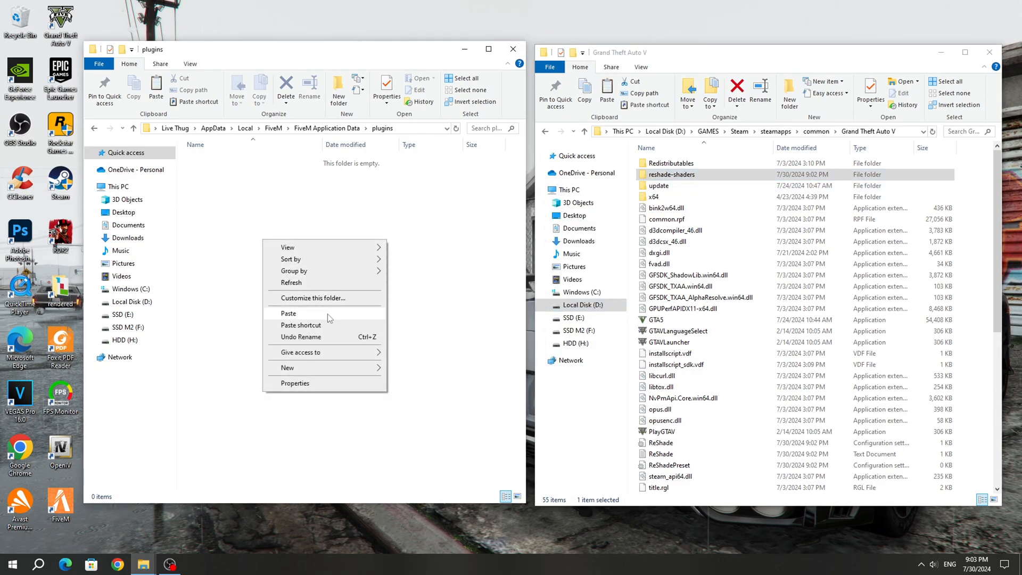
left_click(289, 314)
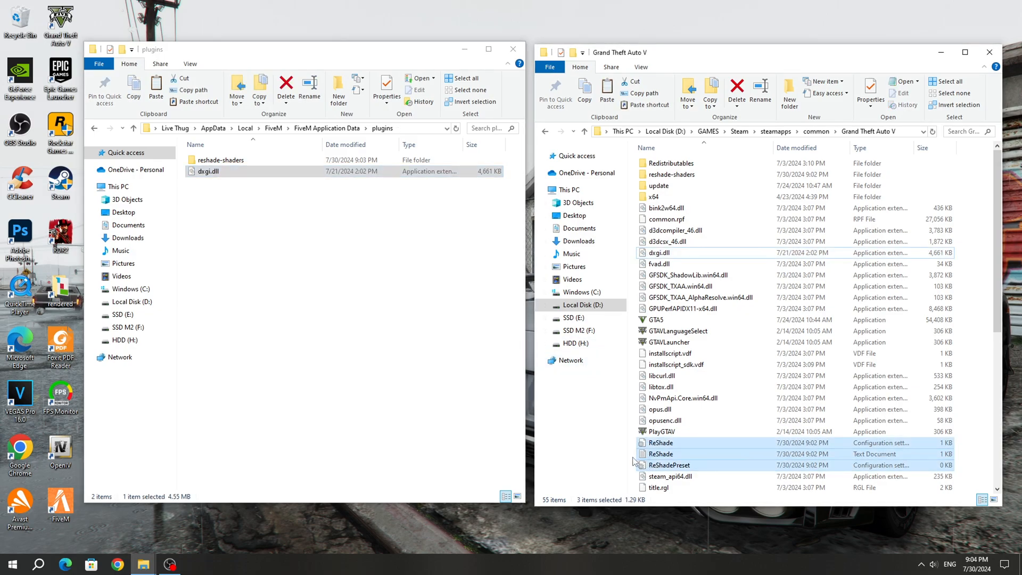
left_click(156, 87)
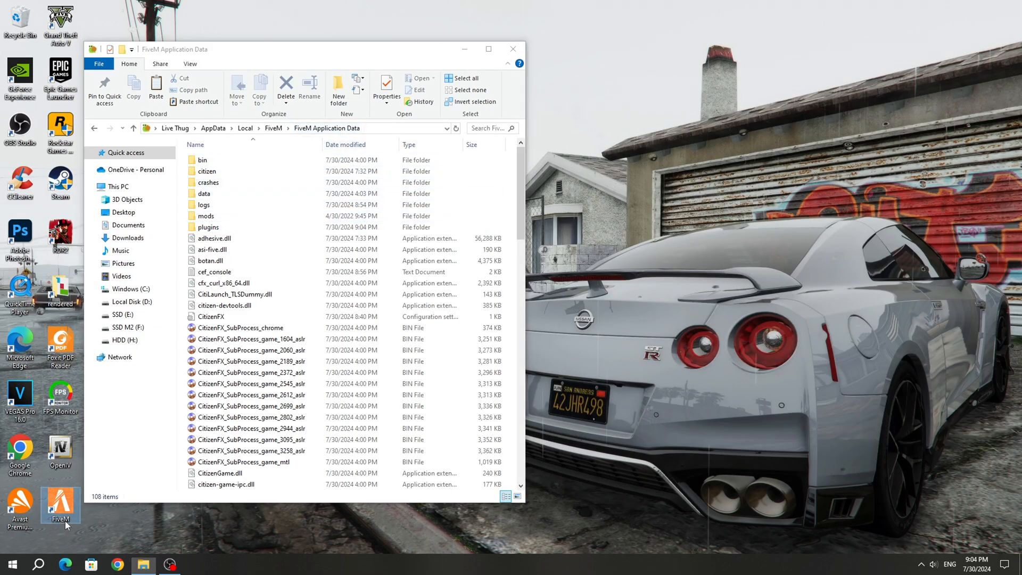
Launch FiveM, view the log about ReShade being blocked, and return to Explorer
left_click(59, 506)
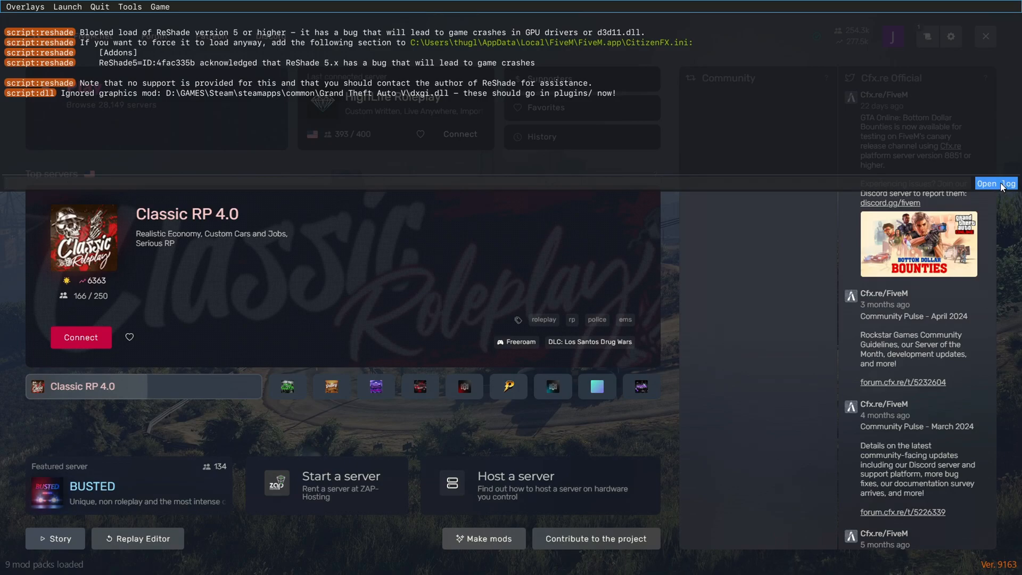
left_click(996, 183)
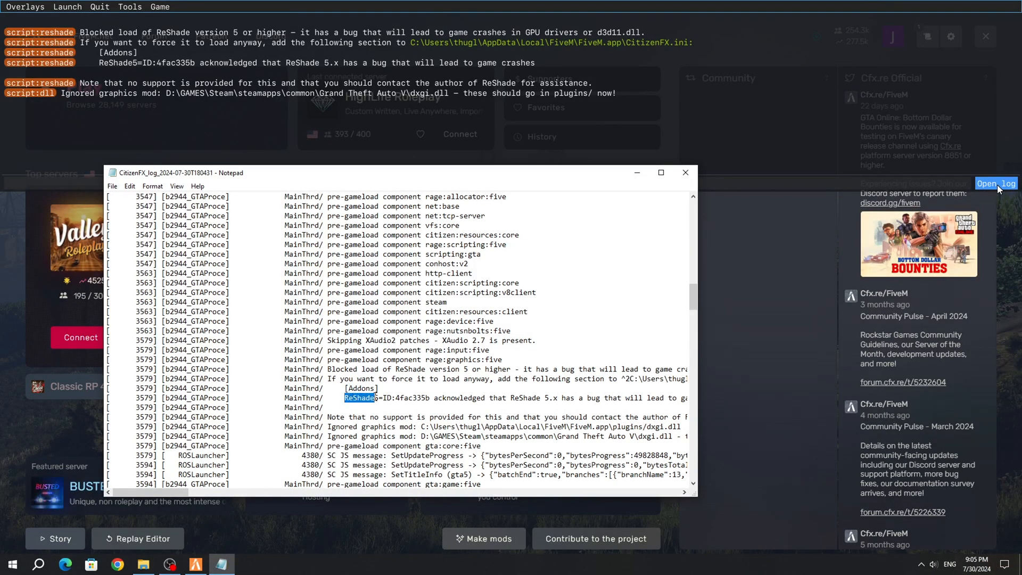
left_click(389, 378)
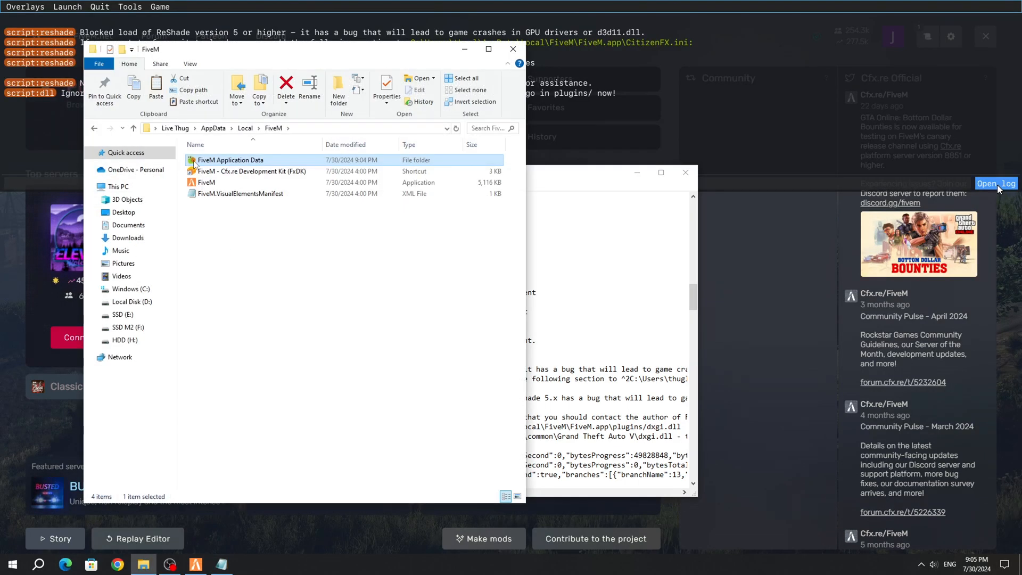
Paste [Addons] and the ReShade5=ID line into CitizenFX.ini, then save on close
double_click(230, 160)
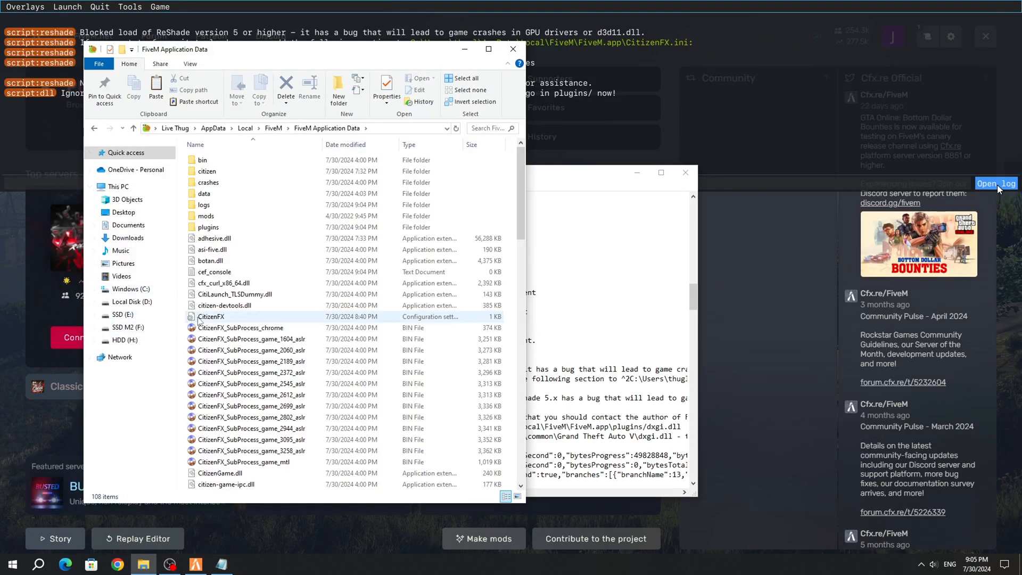
double_click(210, 317)
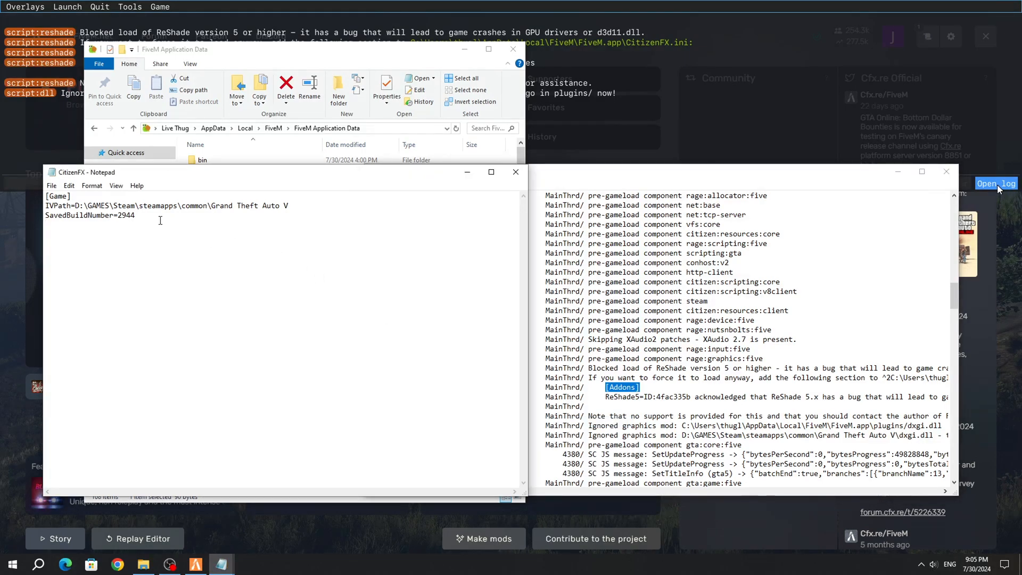
right_click(160, 220)
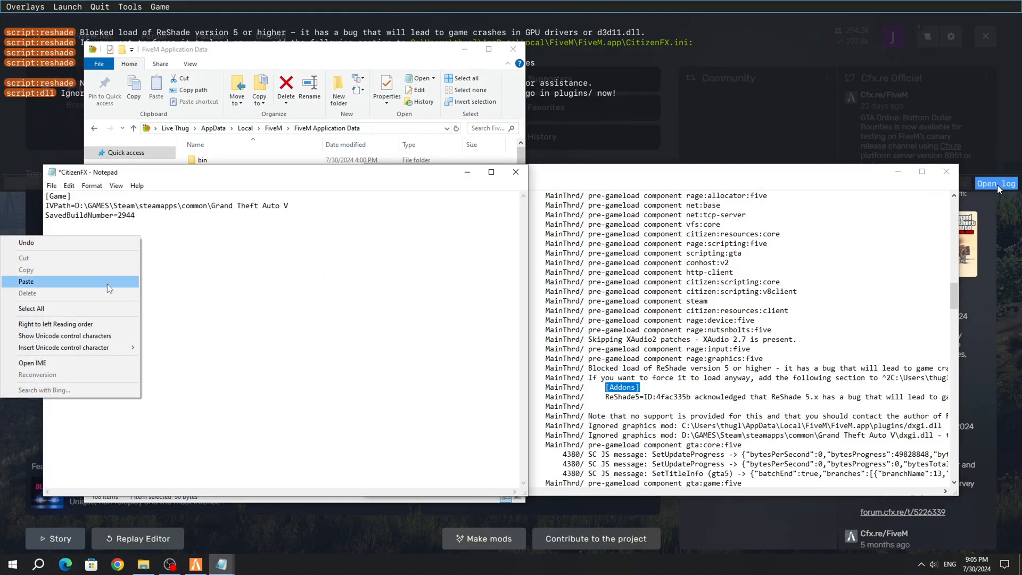
left_click(26, 281)
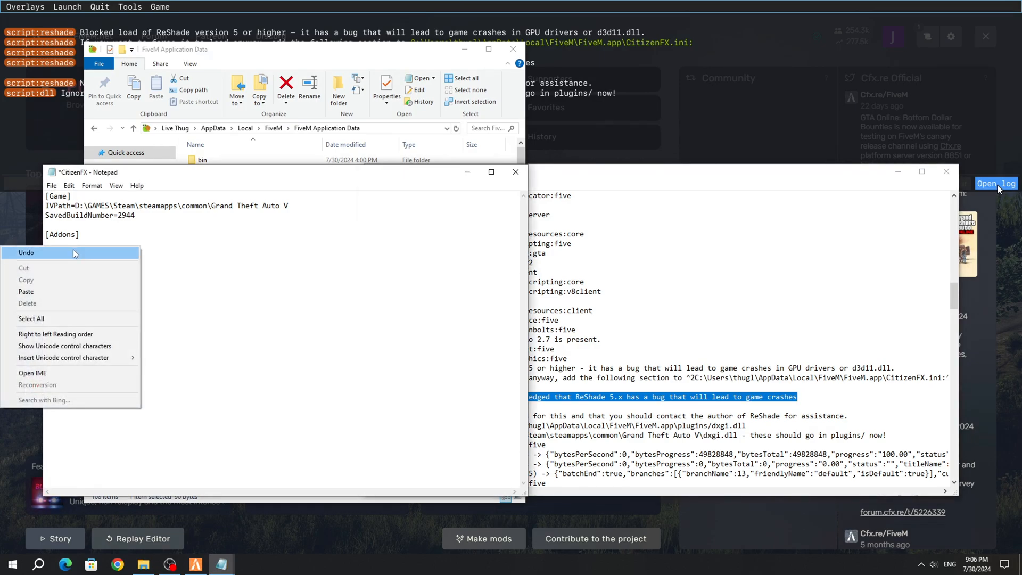
left_click(26, 291)
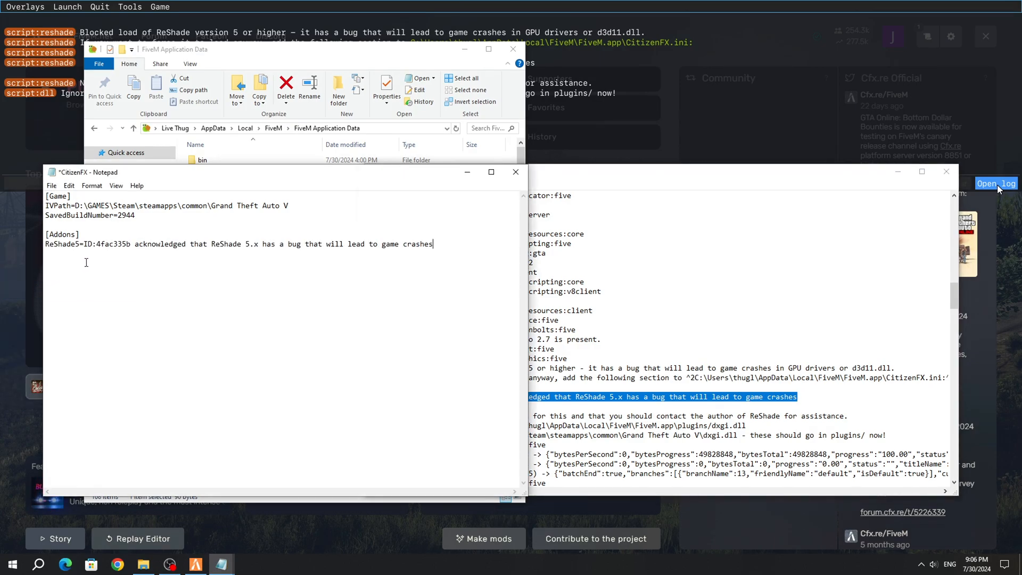
mouse_move(515, 171)
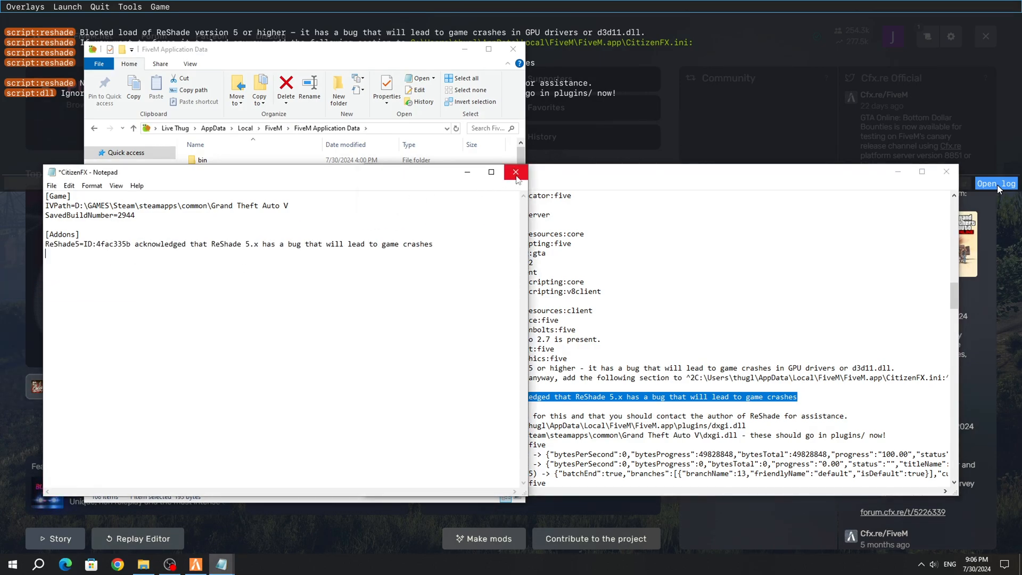
left_click(516, 171)
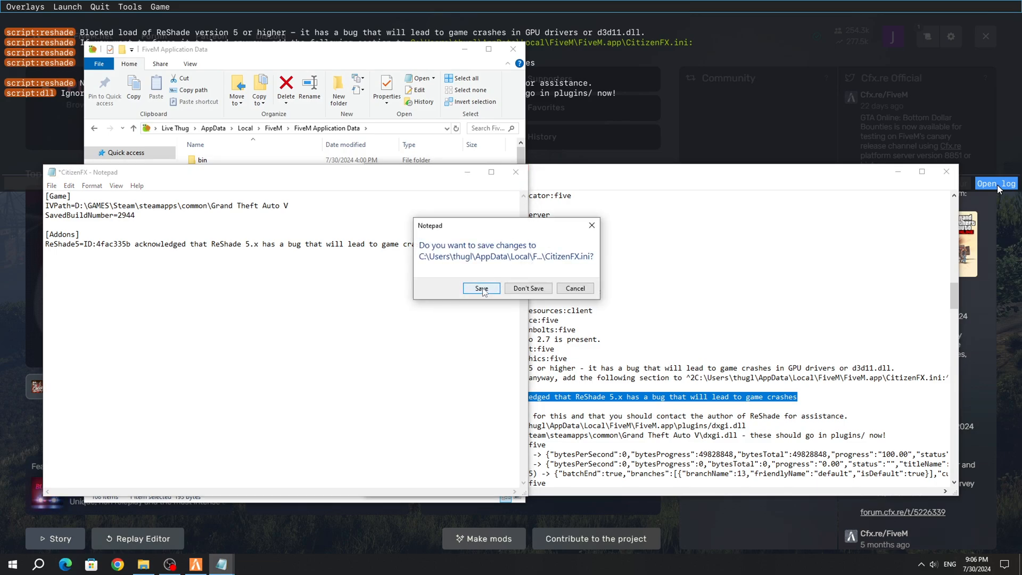
left_click(528, 288)
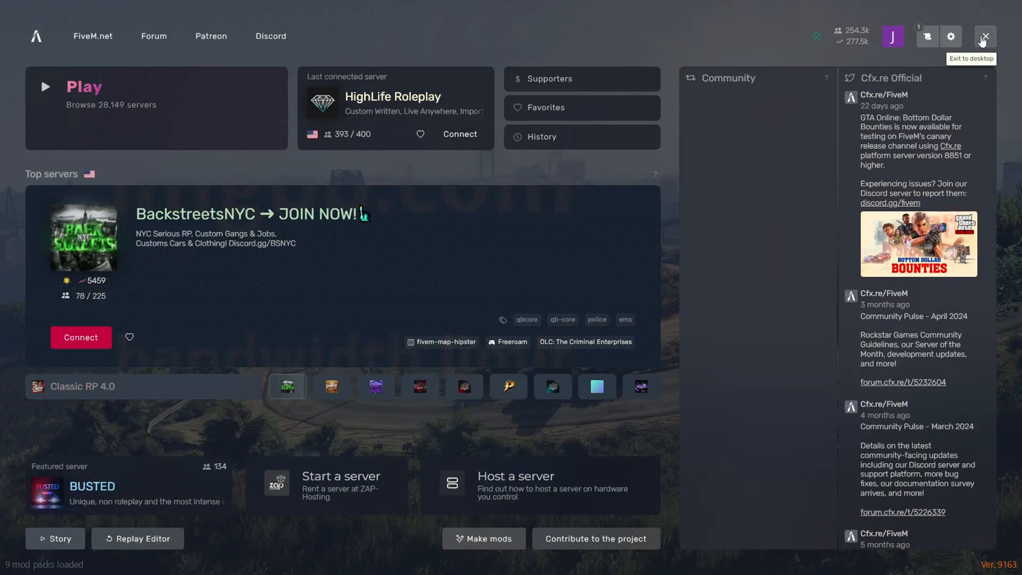
Exit FiveM to the desktop and relaunch it from its shortcut
left_click(984, 37)
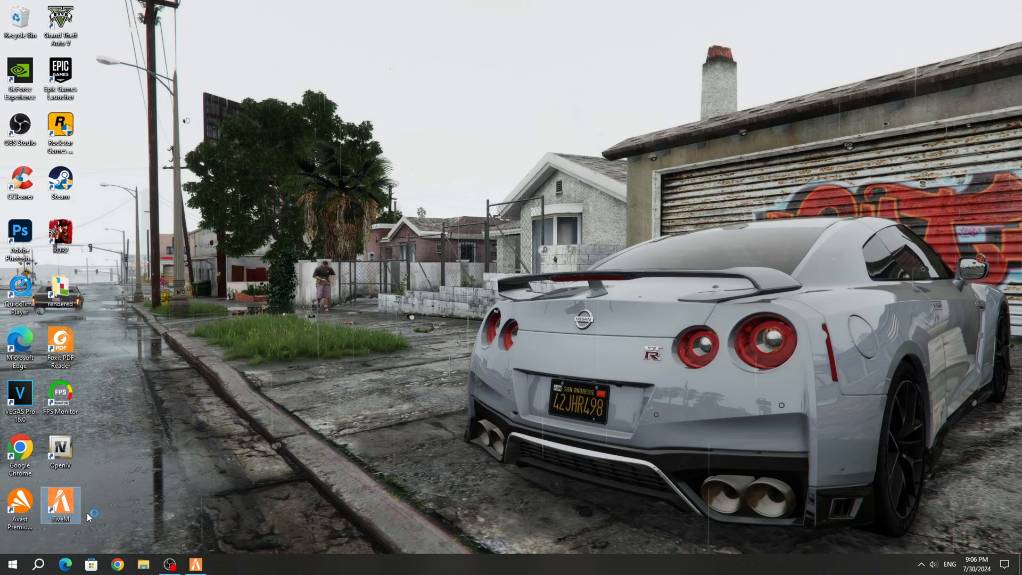
double_click(61, 505)
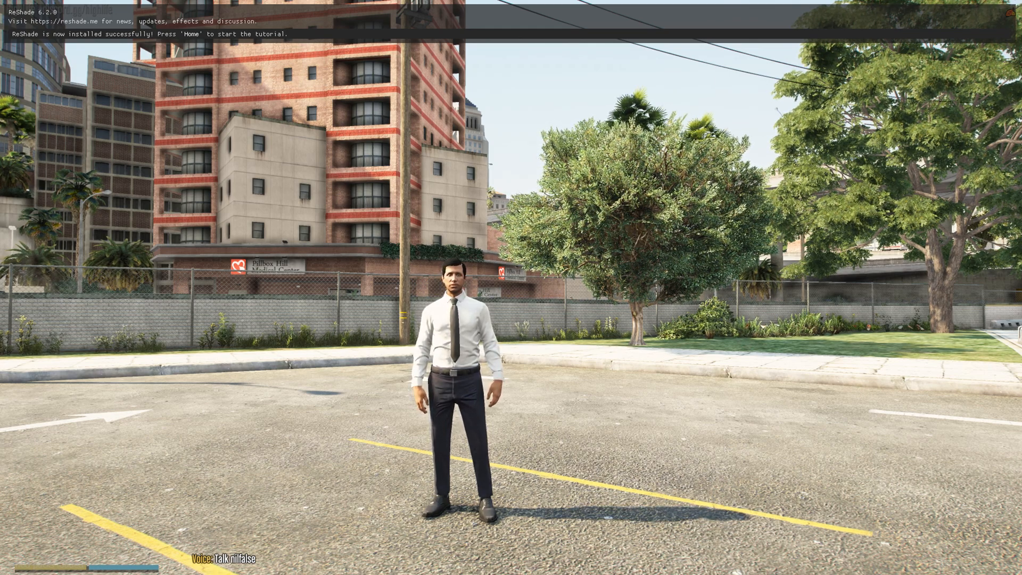
Open ReShade with Home, skip the tutorial, and enable Colourfulness and DPX
key("Home")
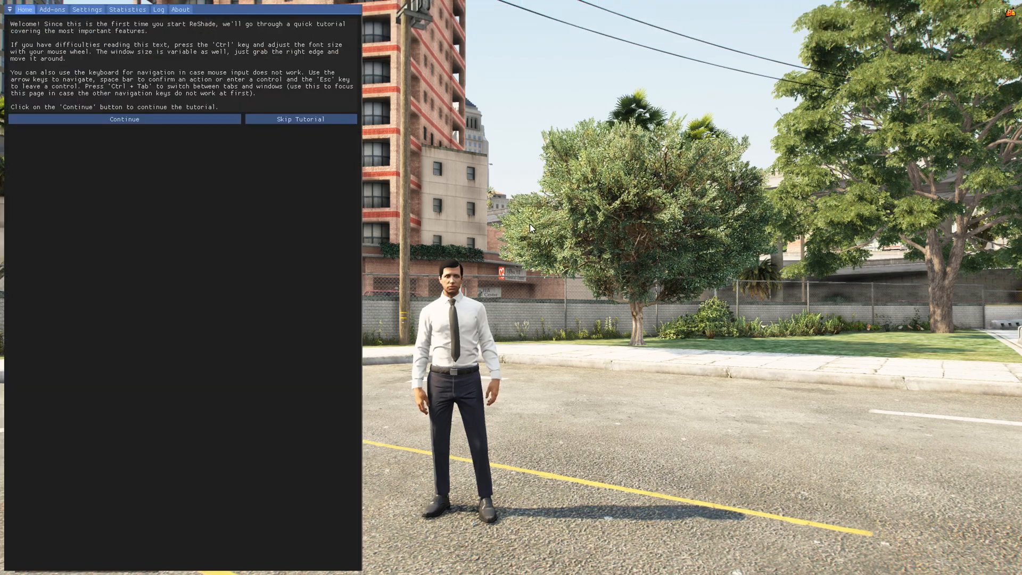
key("home")
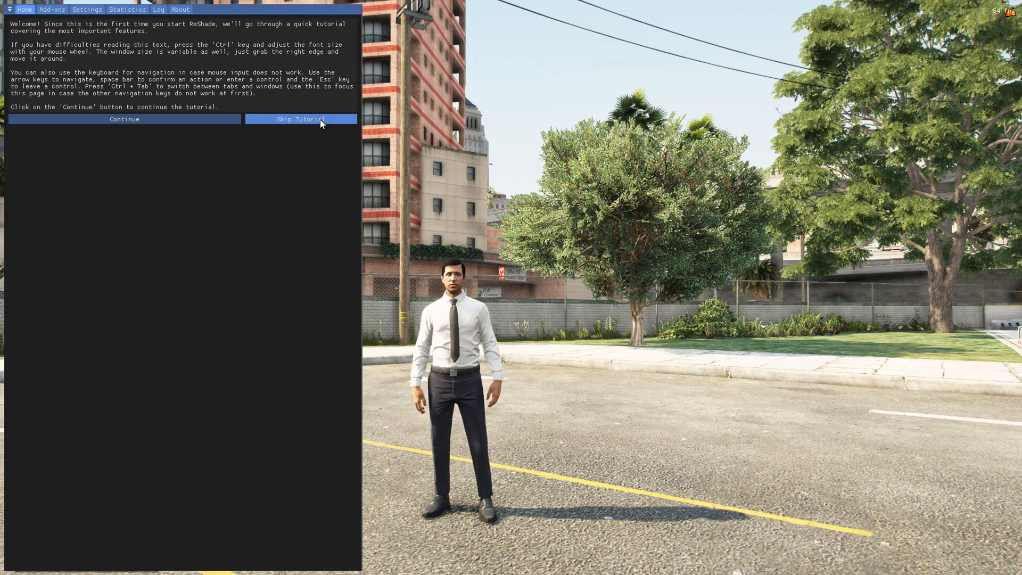
left_click(299, 119)
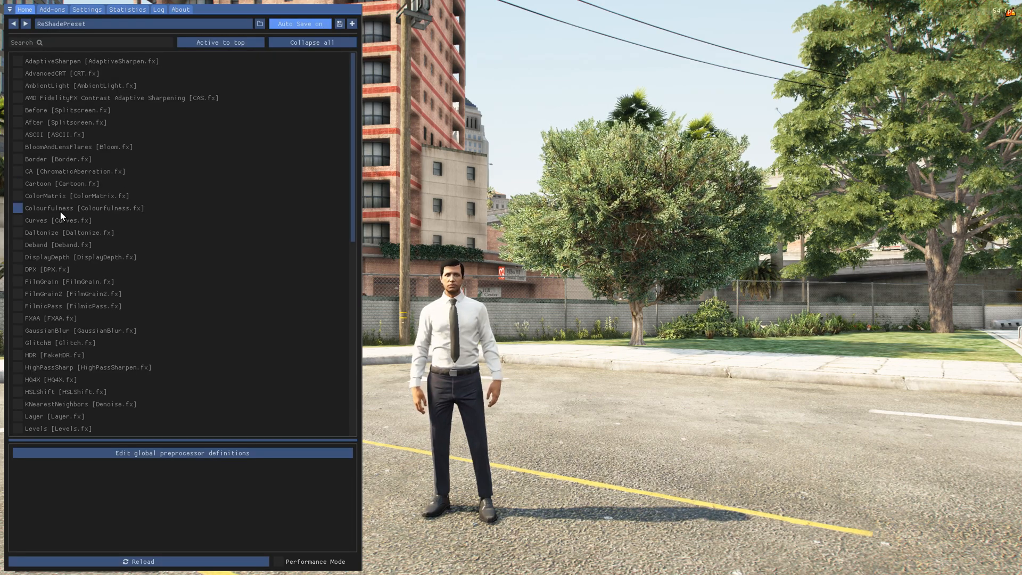
left_click(17, 208)
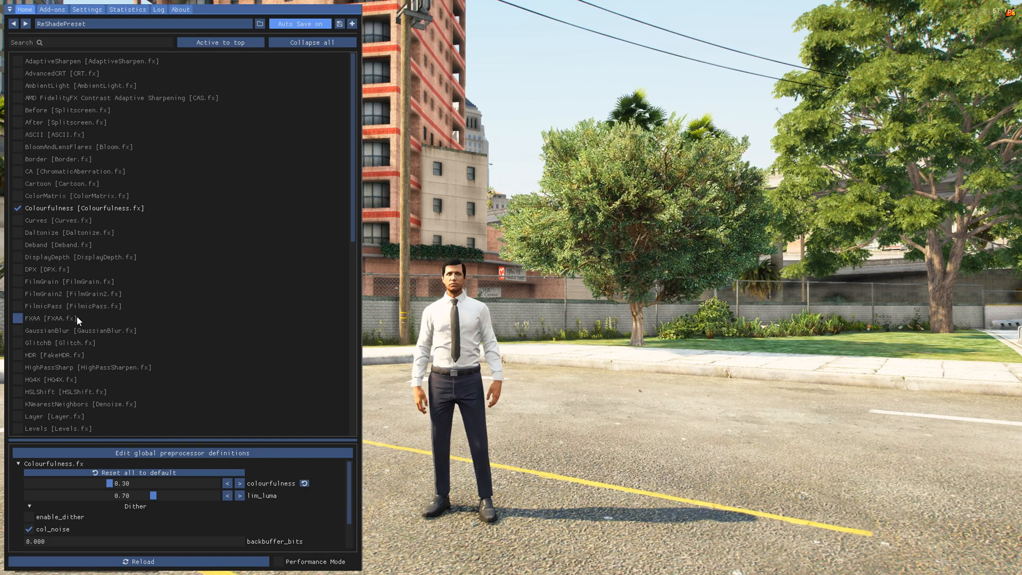
left_click(18, 269)
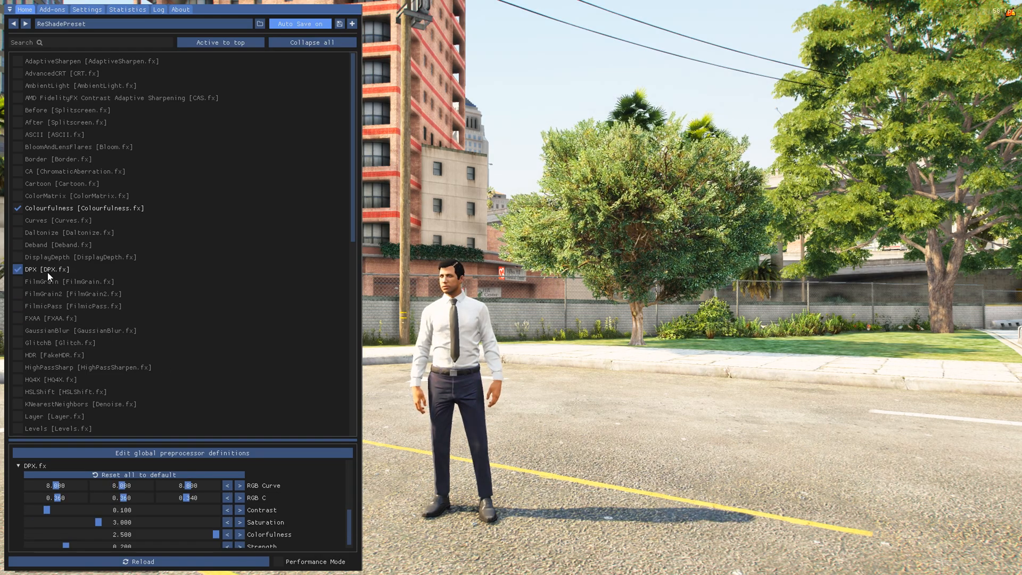